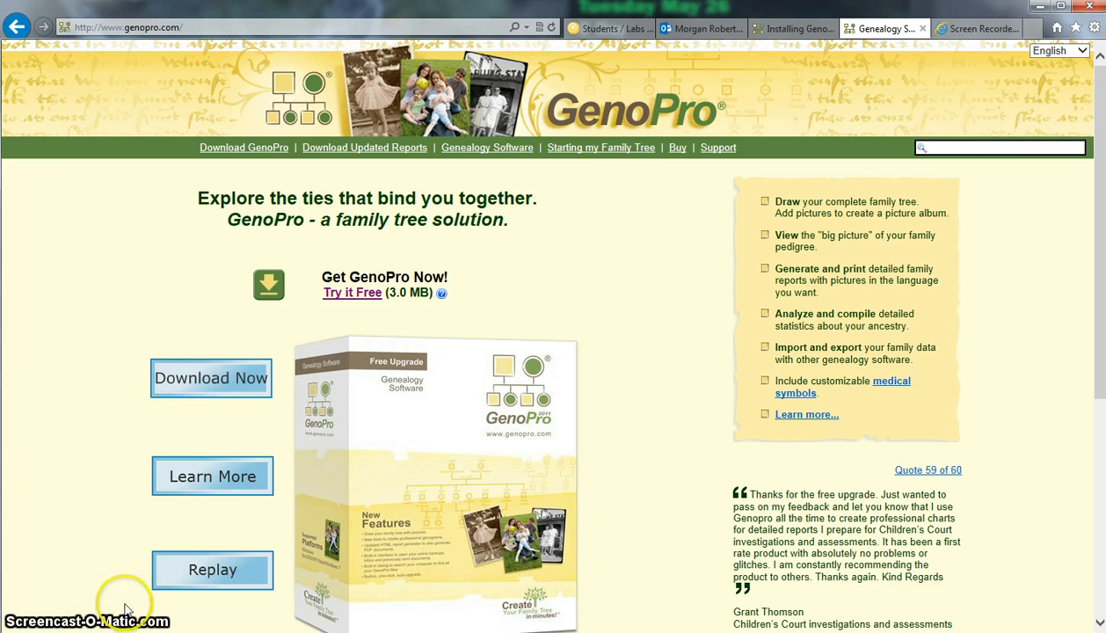
mouse_move(267, 91)
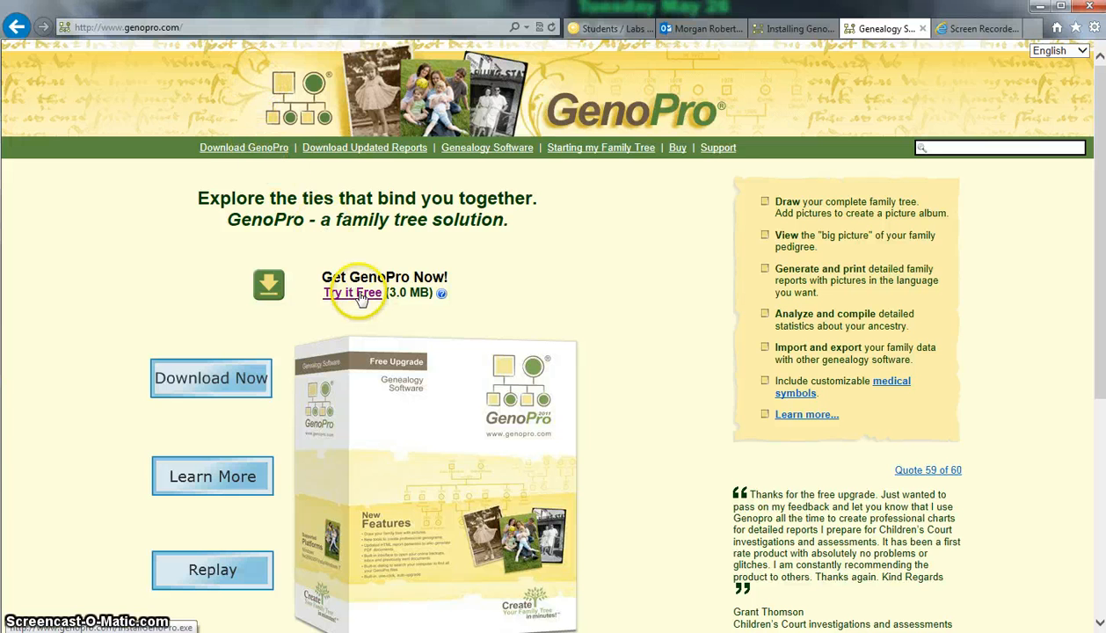
Step: Follow the 'Try it Free' link on genopro.com to the free download and setup guide
click(351, 291)
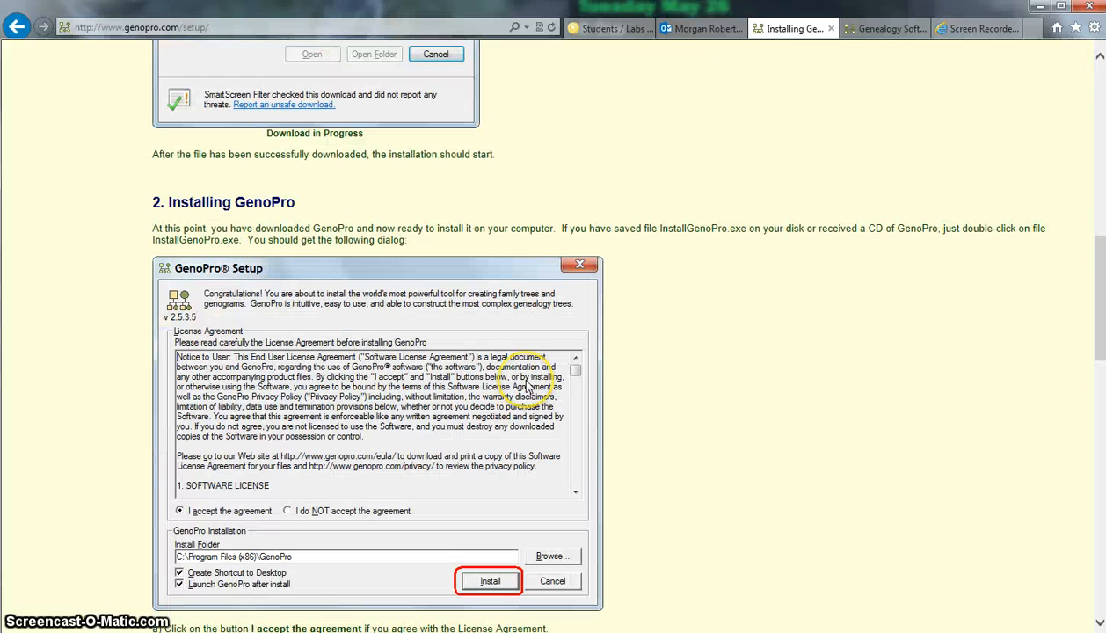
scroll(down, 3)
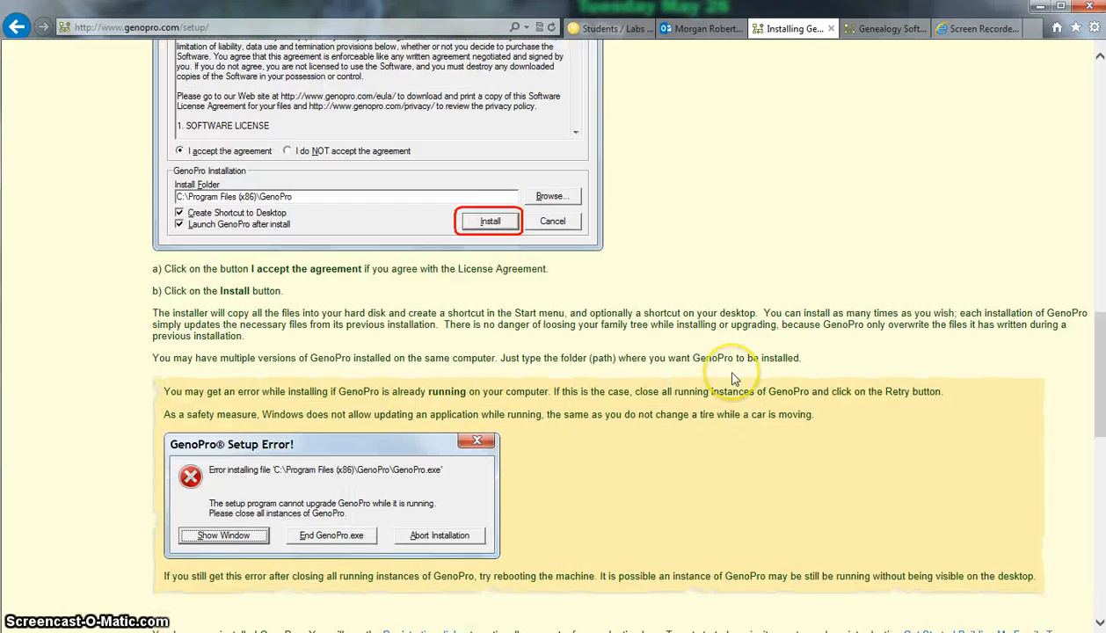
scroll(down, 3)
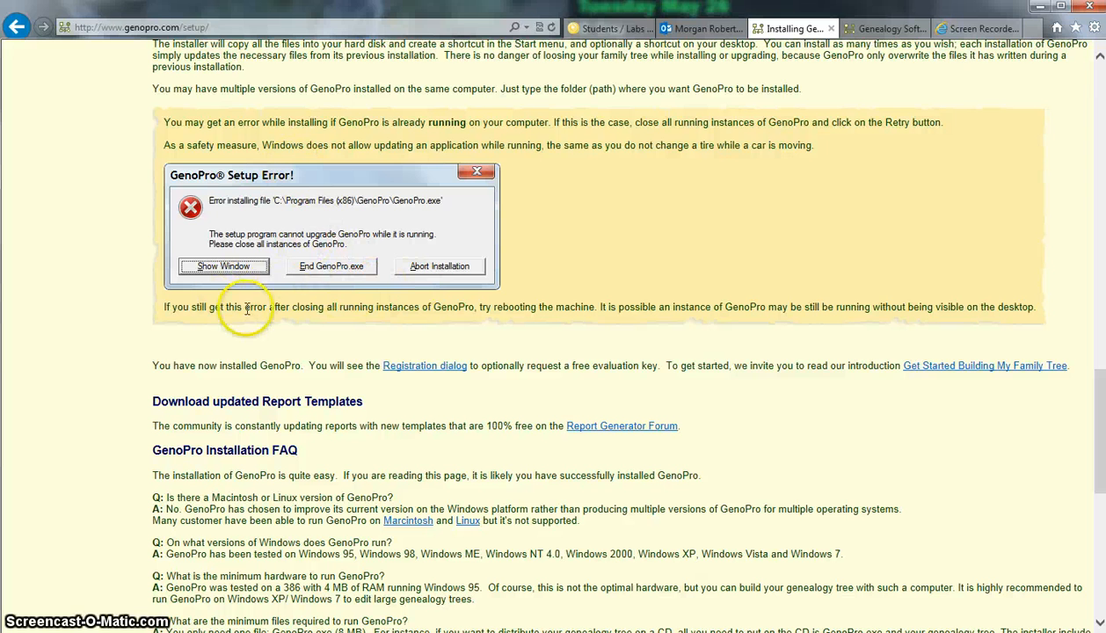
mouse_move(693, 309)
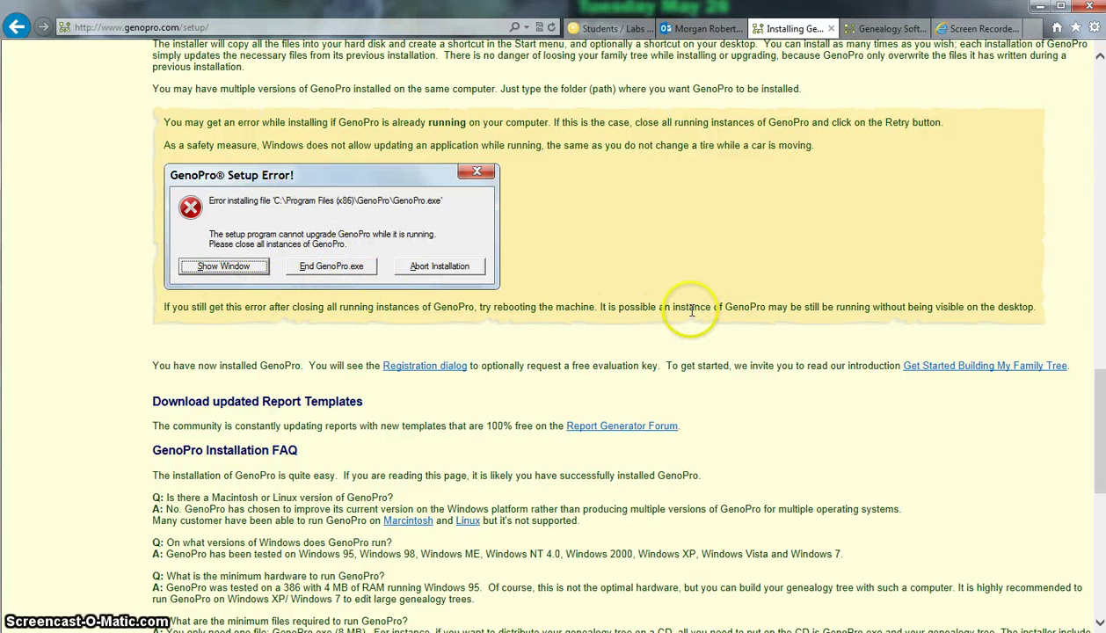
scroll(down, 3)
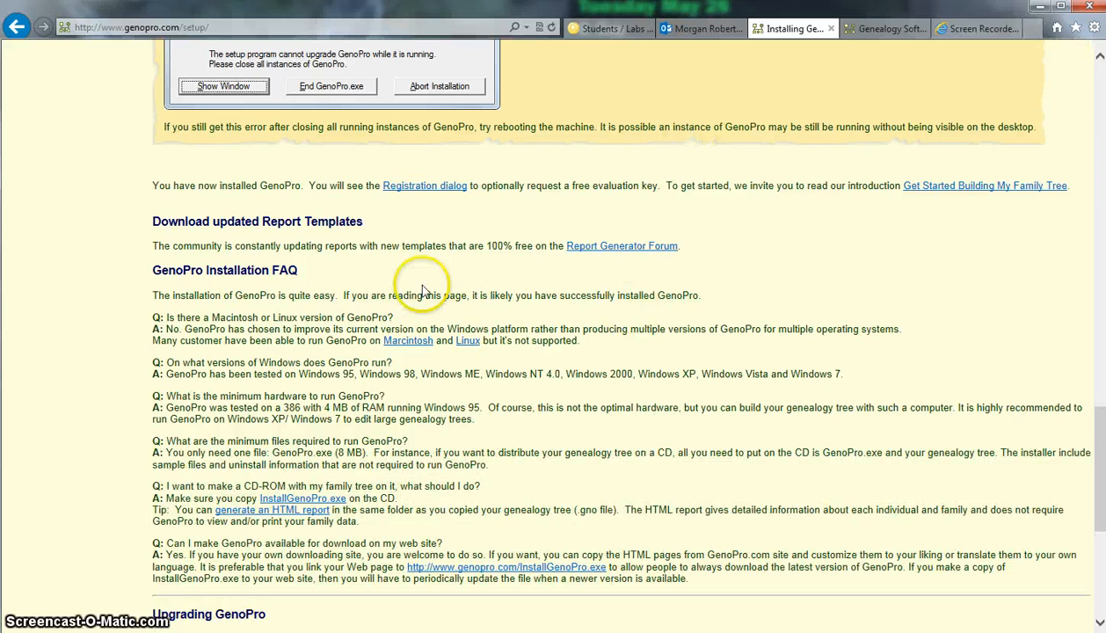
scroll(down, 3)
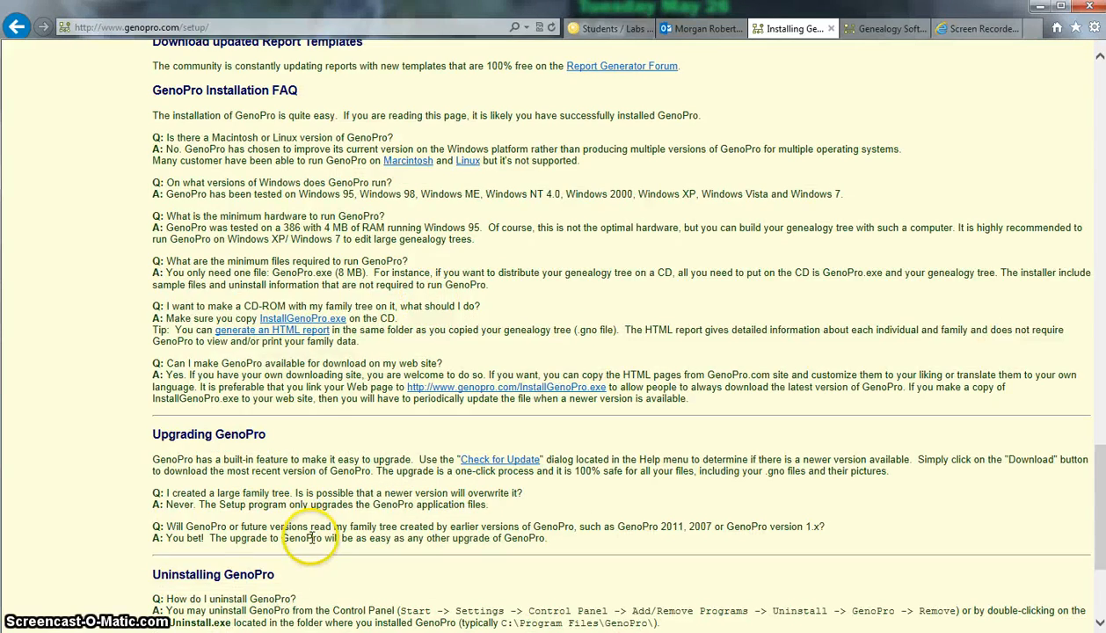
scroll(down, 3)
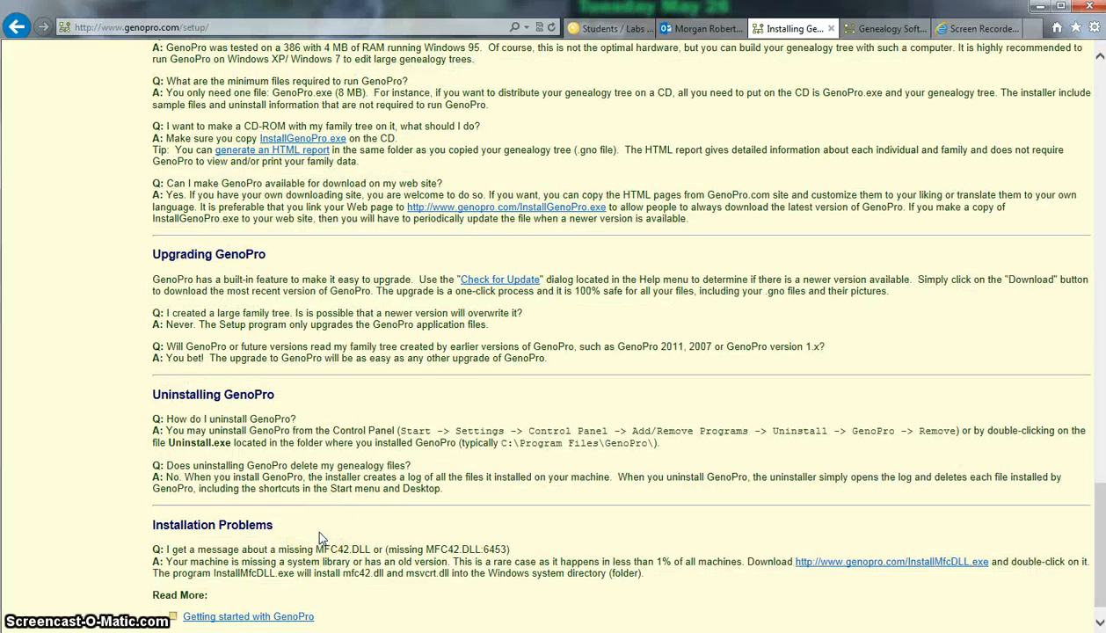
mouse_move(664, 70)
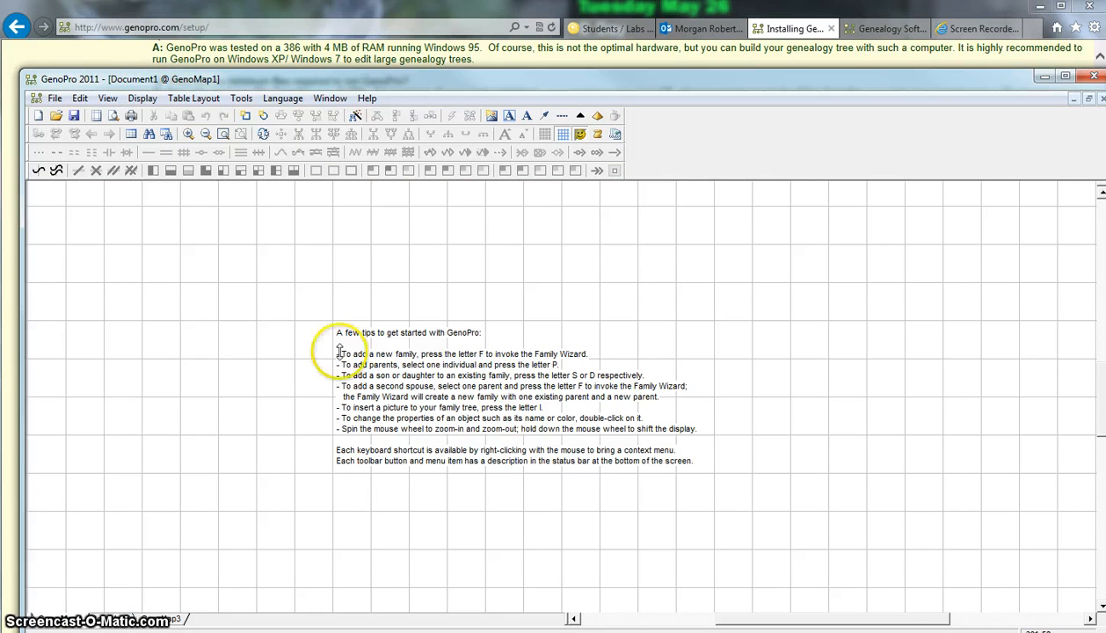
mouse_move(415, 341)
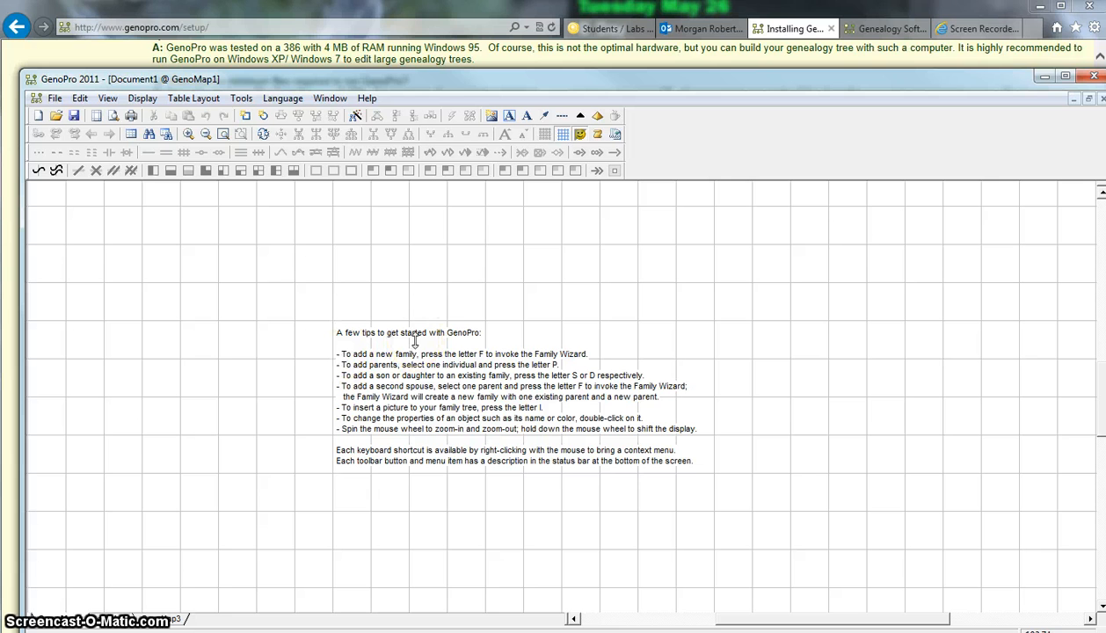
mouse_move(494, 363)
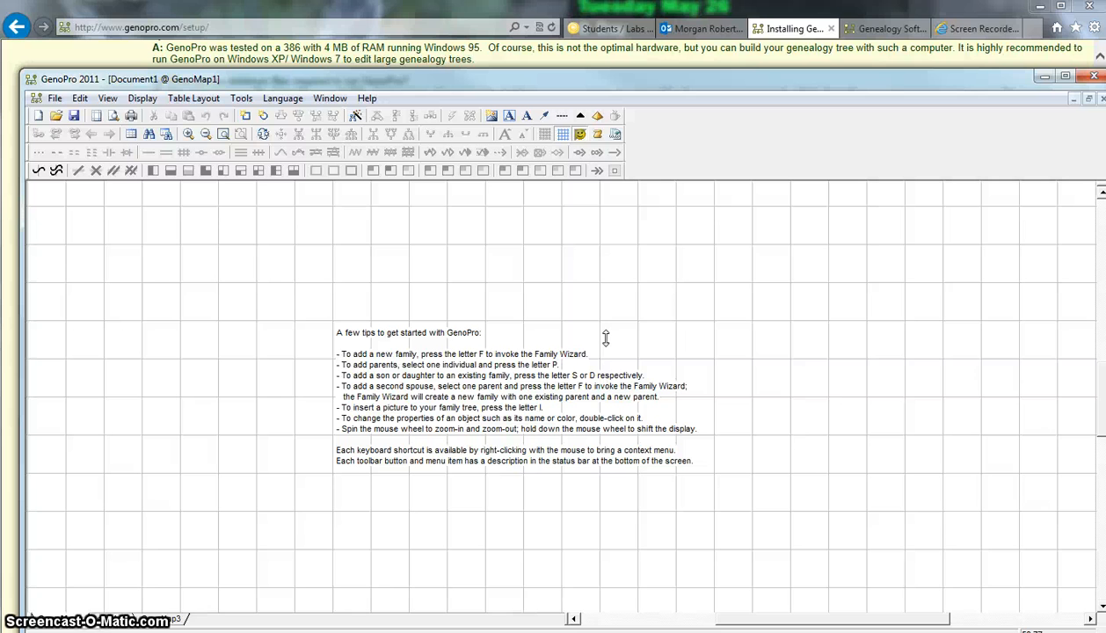
mouse_move(1023, 107)
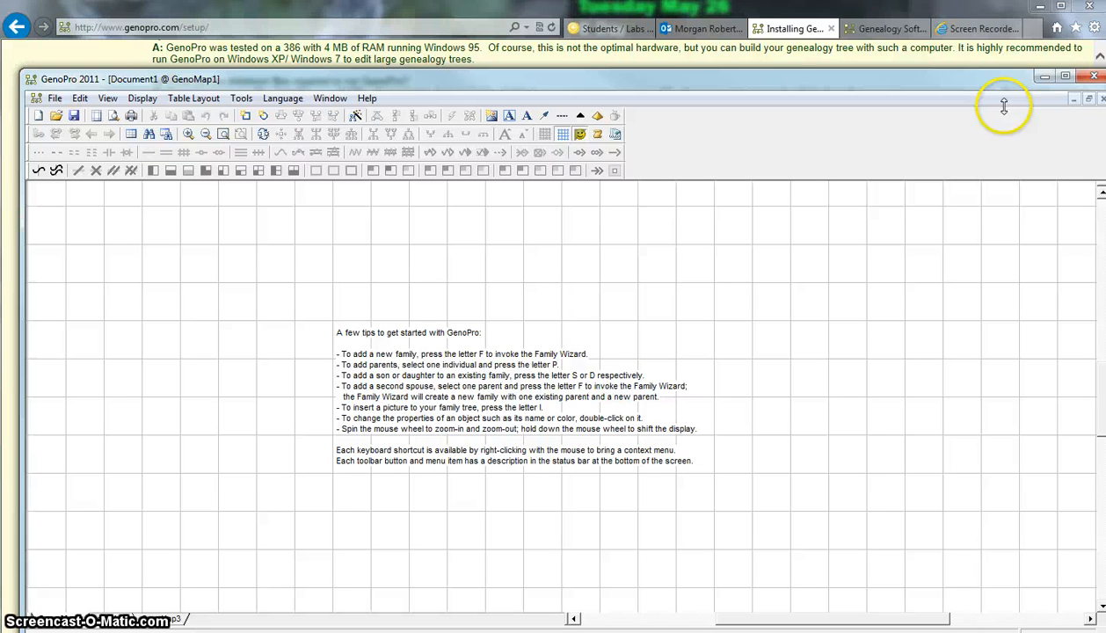
mouse_move(1086, 98)
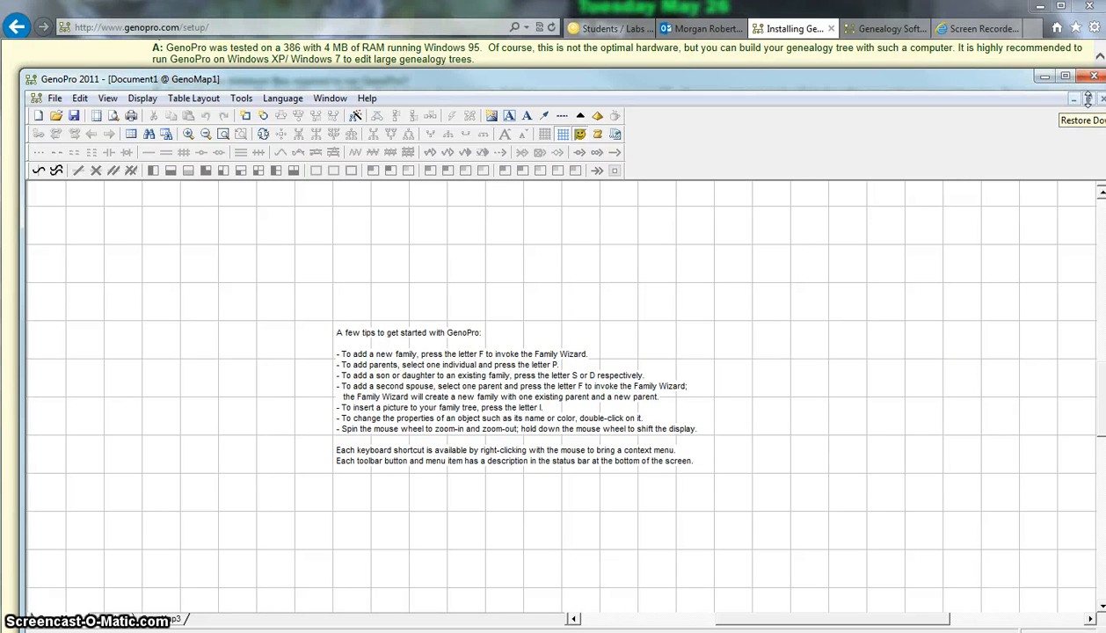
Step: Shrink and tuck away the tips document window, then start a new family from the File menu
click(1083, 98)
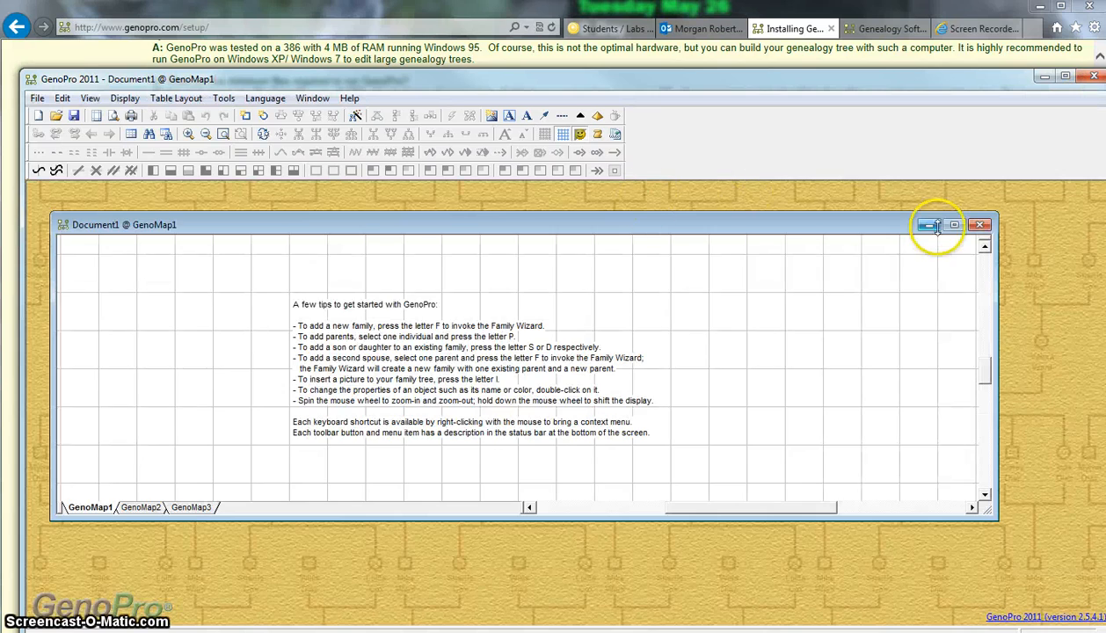
click(954, 225)
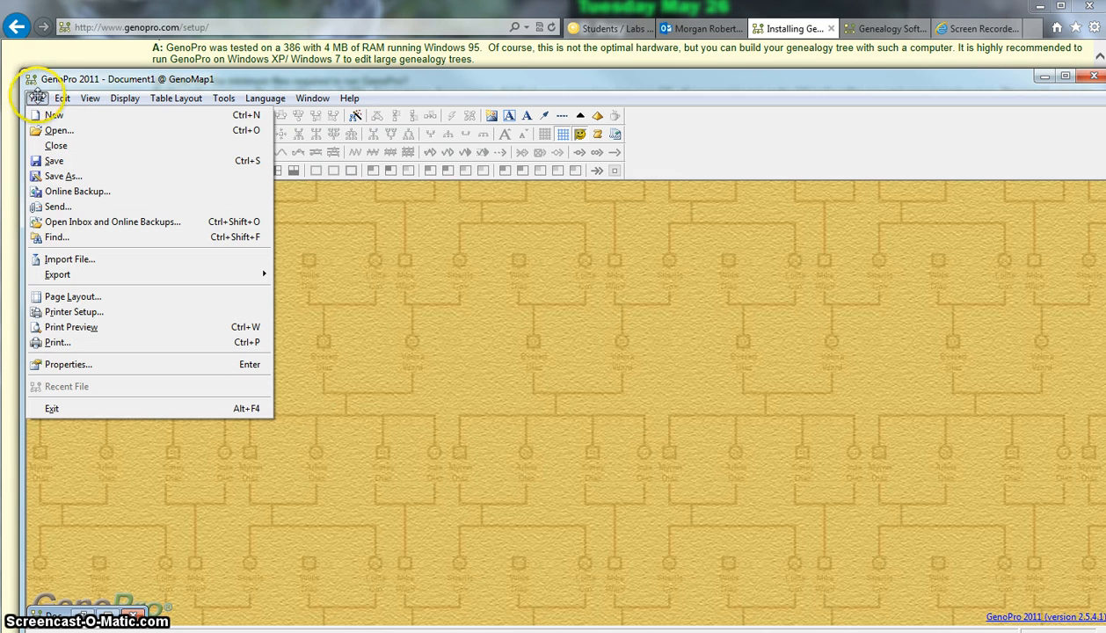
click(468, 436)
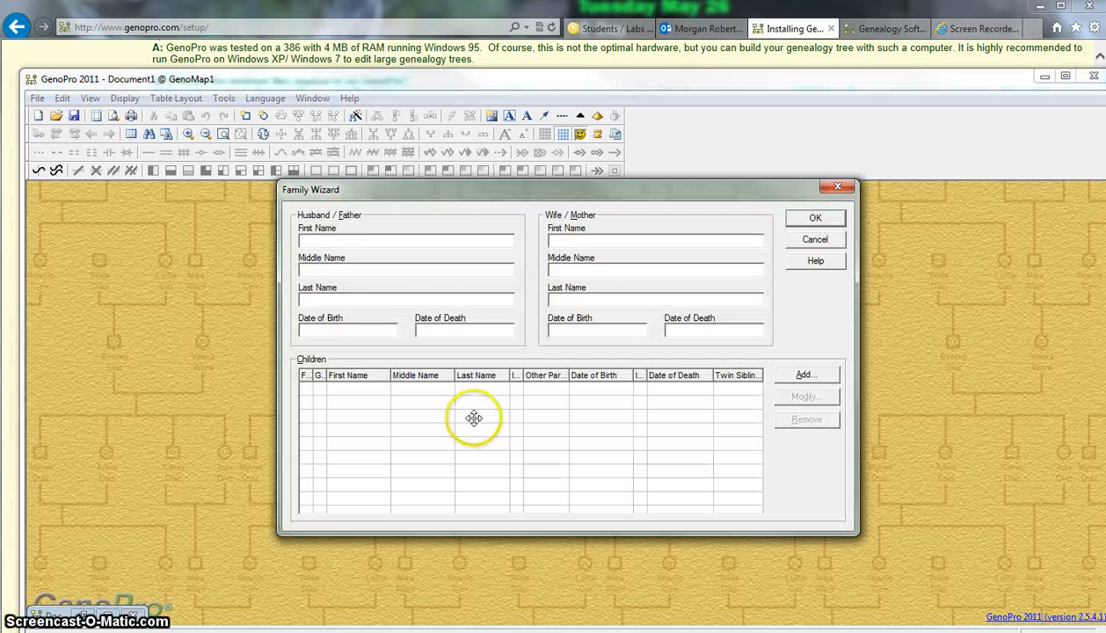
click(406, 239)
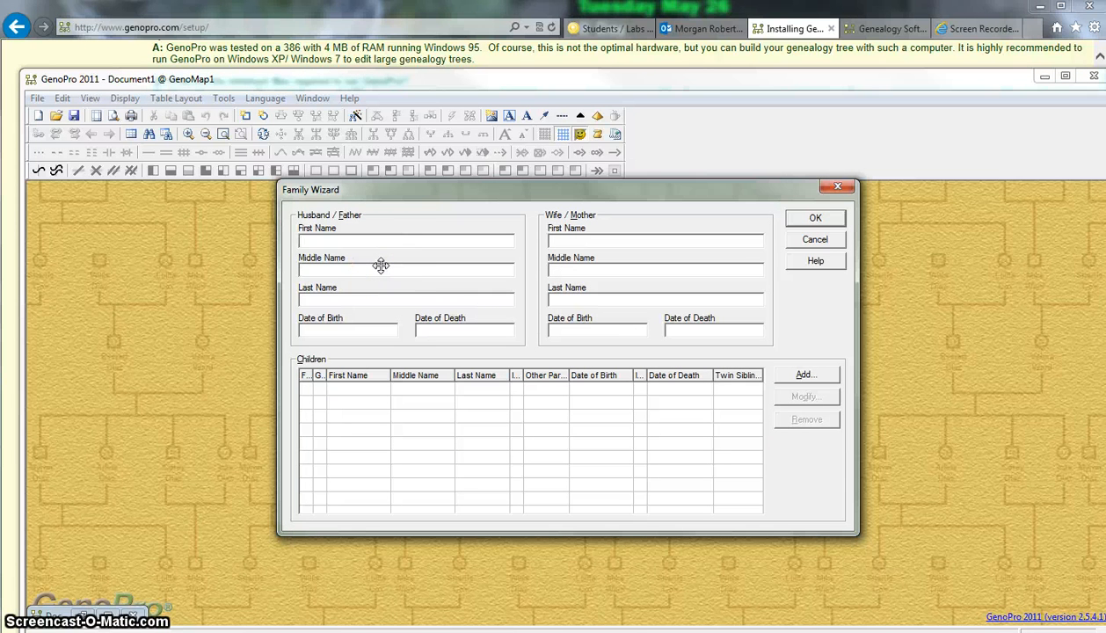
text(John)
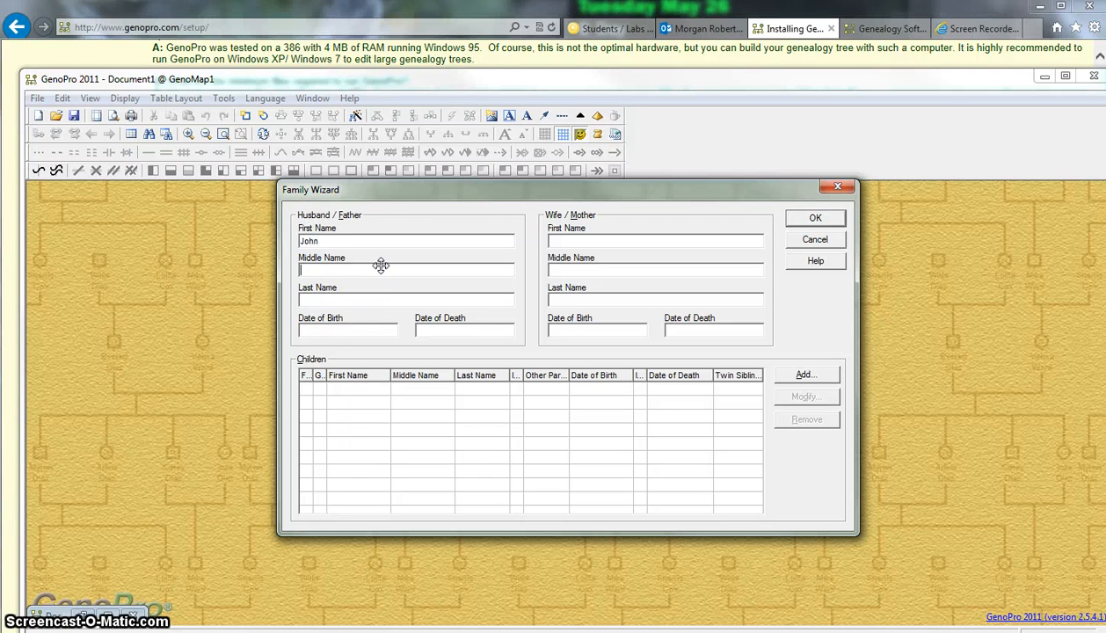
text(Morgan)
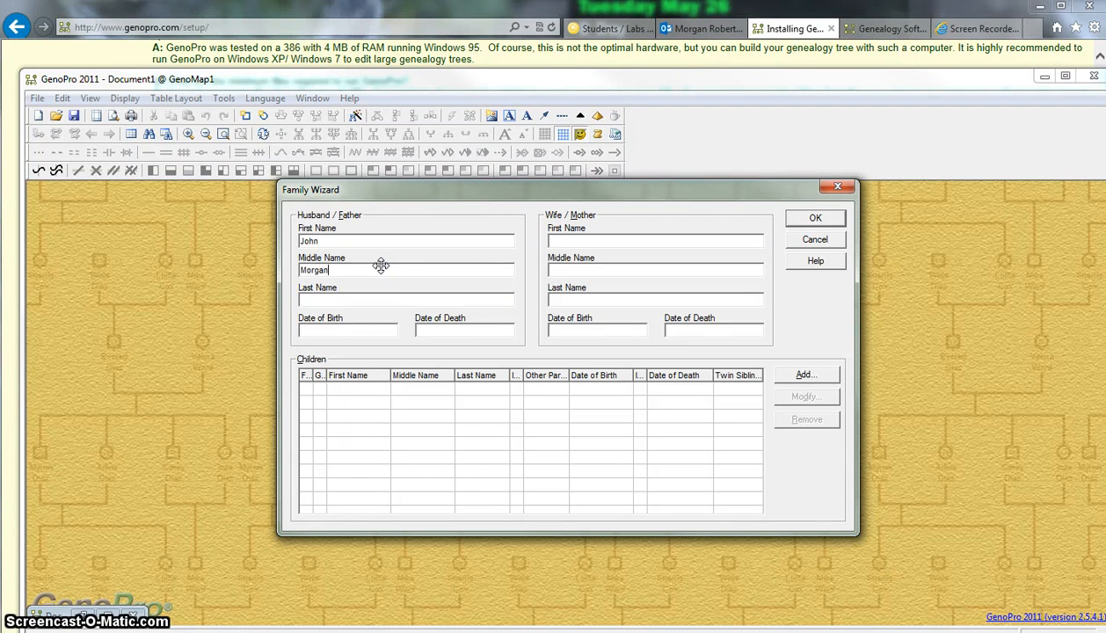
text(Robertson)
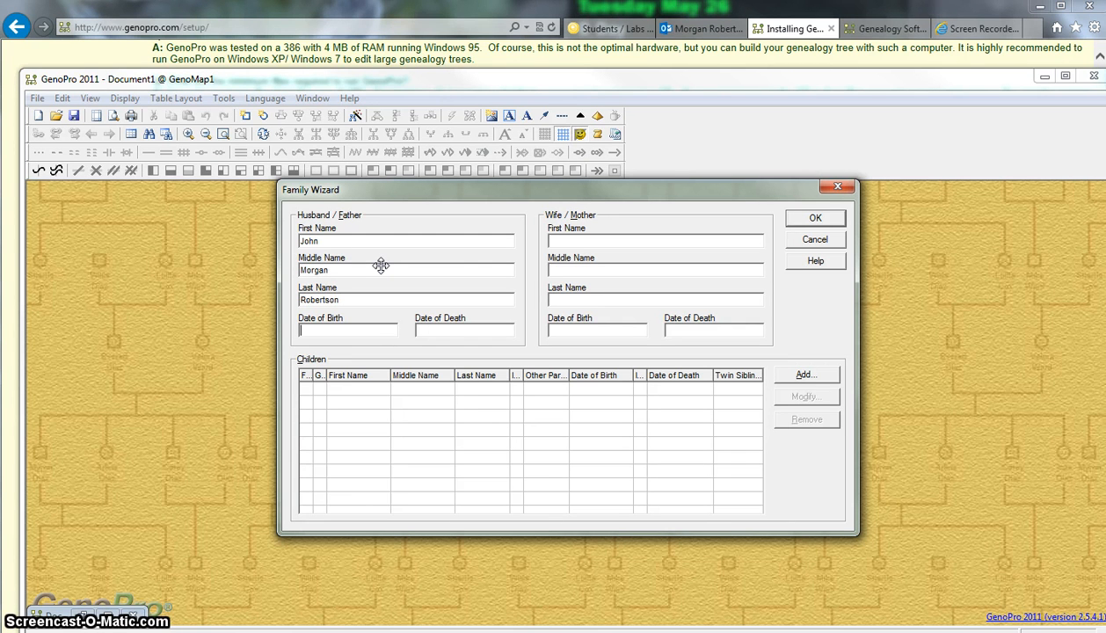
text(08/08/)
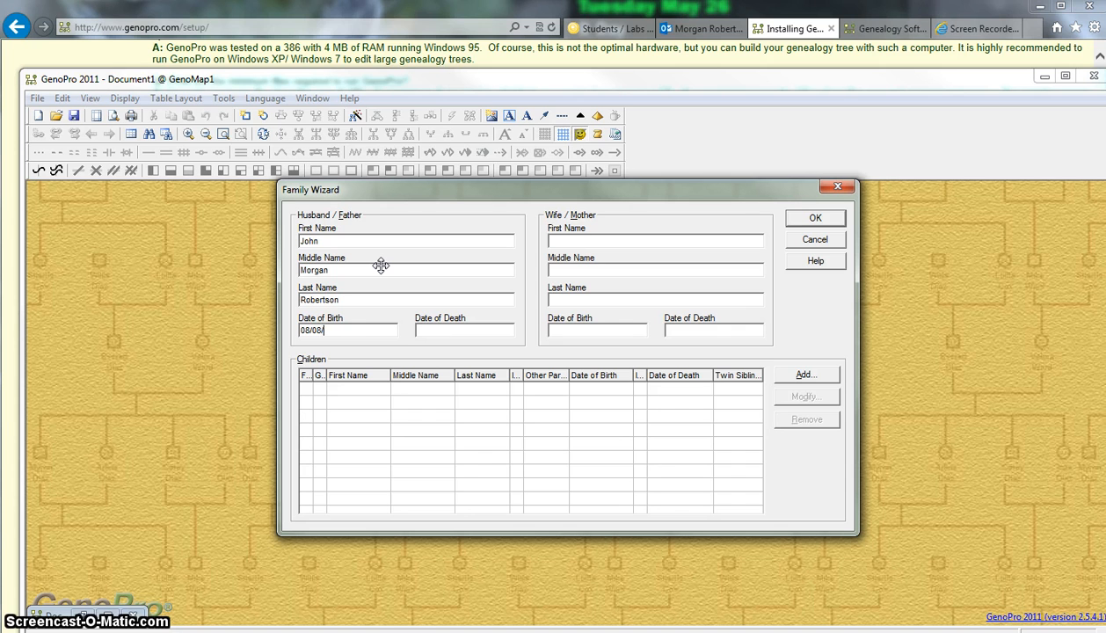
text(1959)
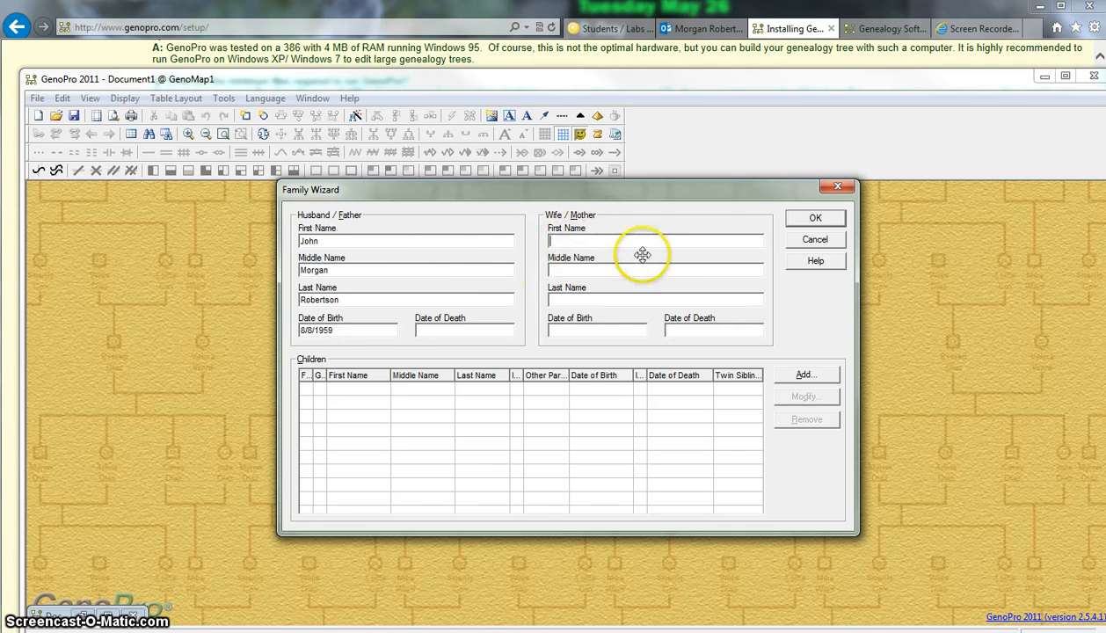
text(Mo)
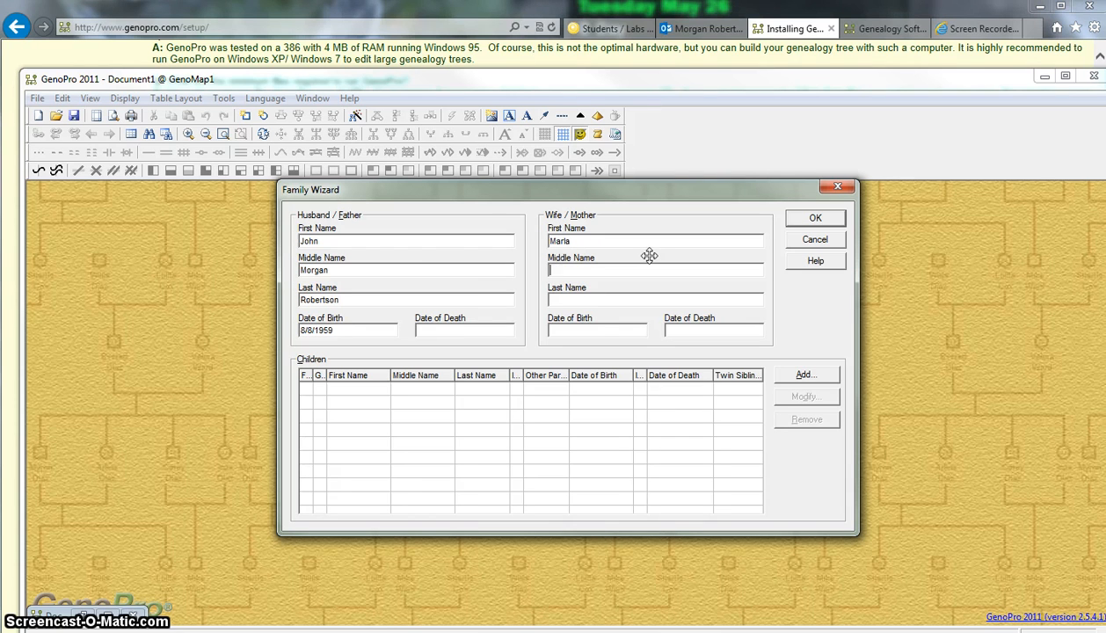
text(King)
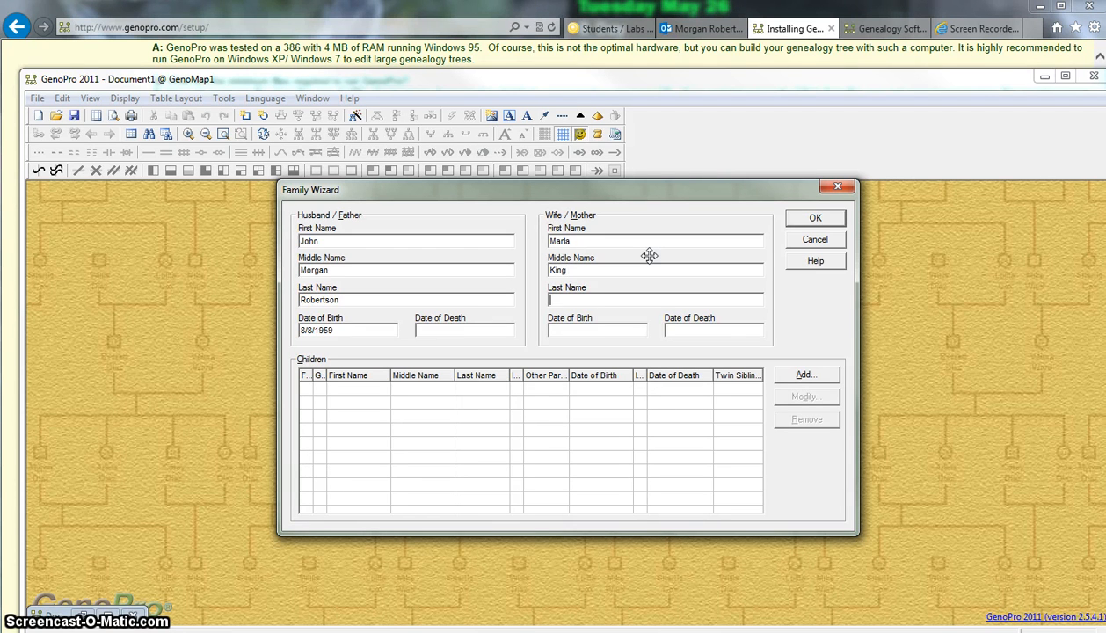
text(Robertson)
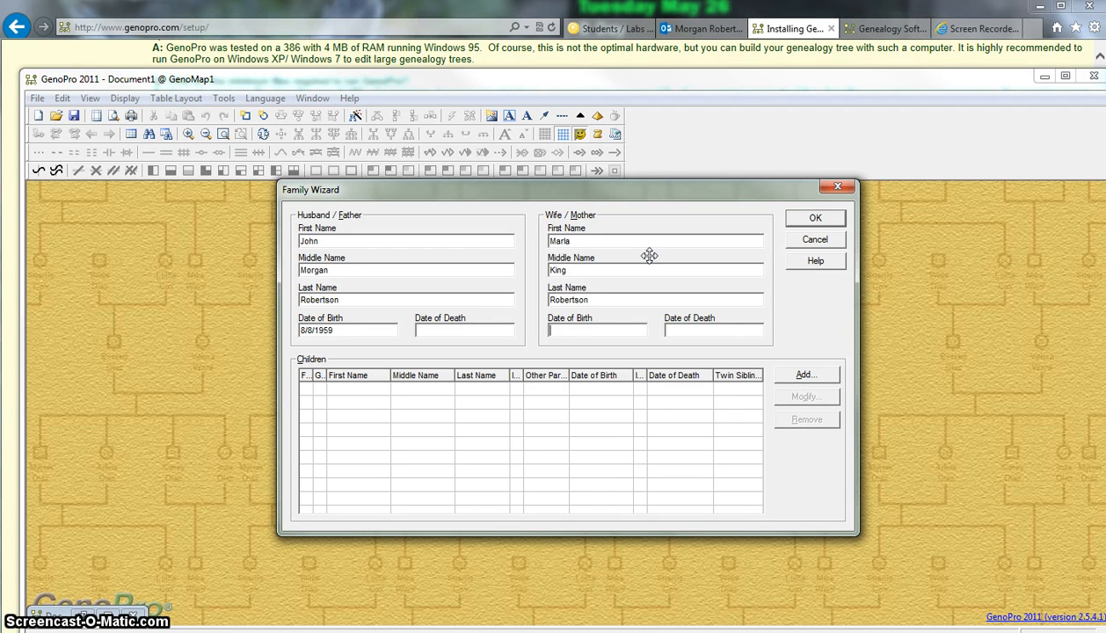
text(09/24/1960)
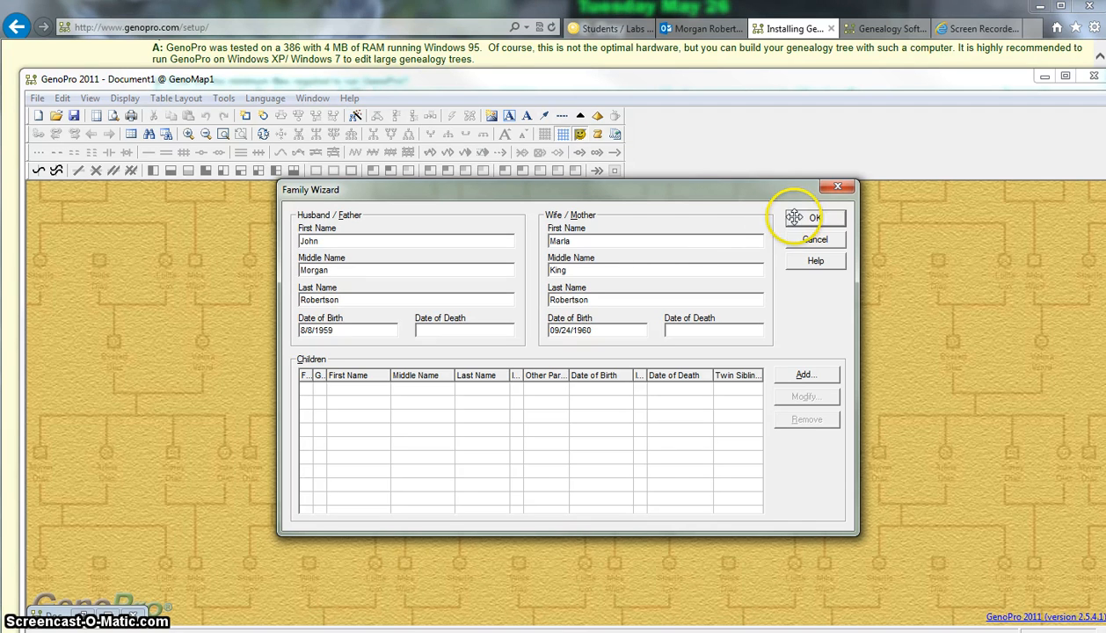
click(815, 218)
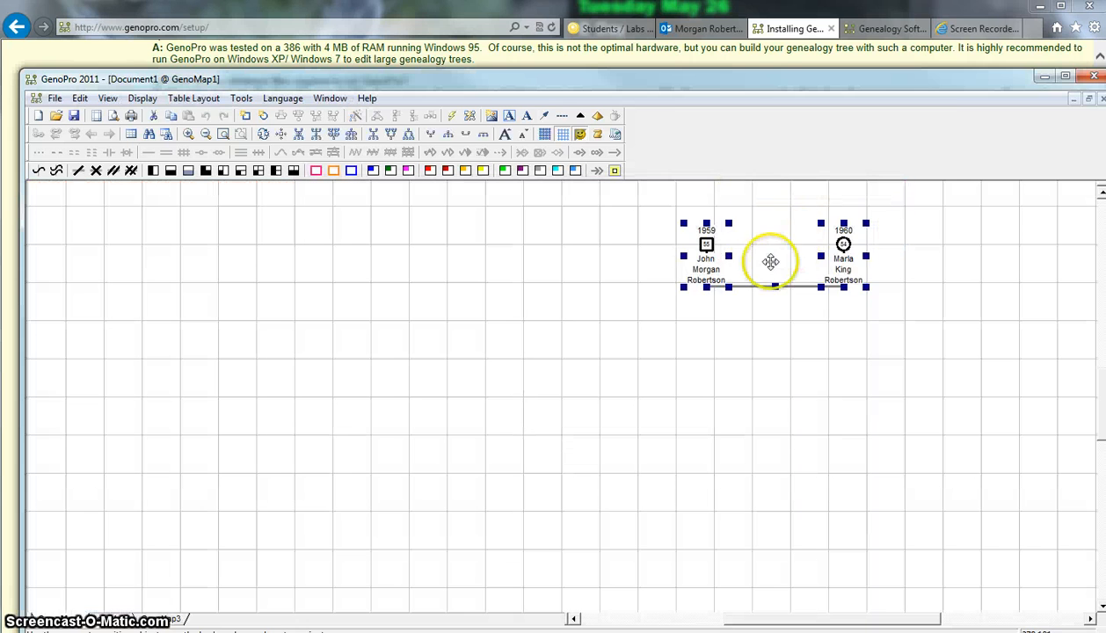
Step: Drag the Robertson couple and their marriage line toward the centre of the grid
drag(770, 260, 535, 362)
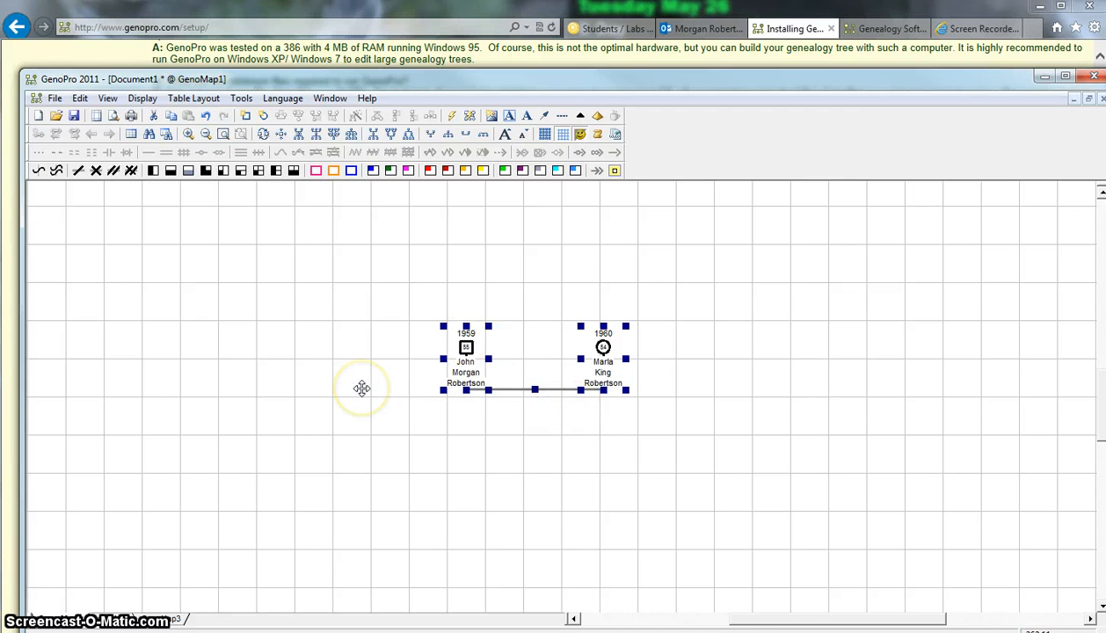
mouse_move(519, 264)
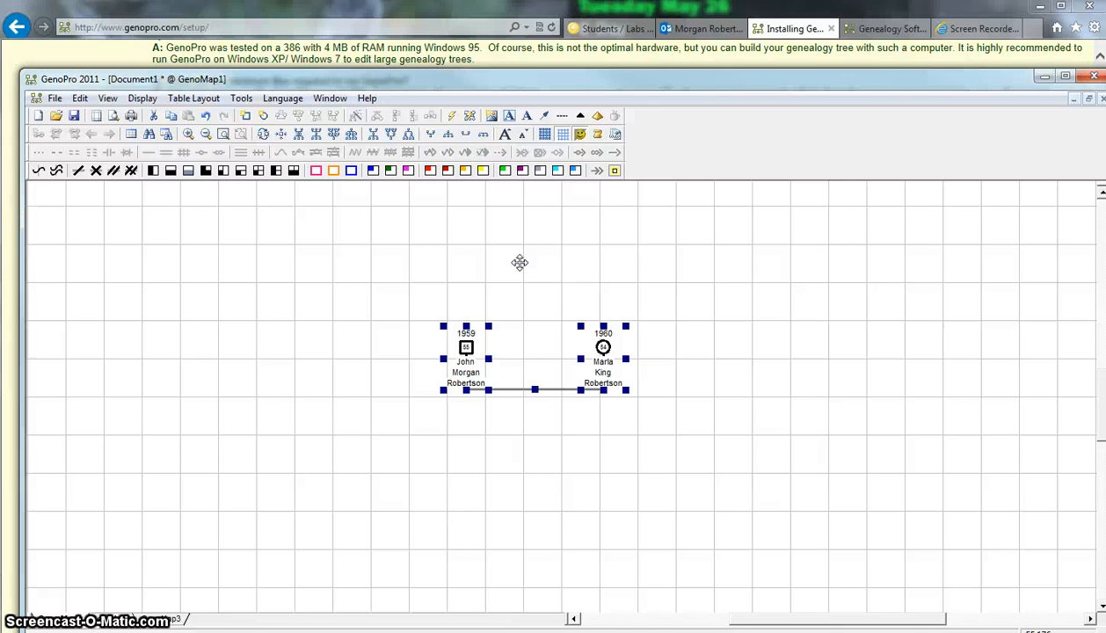
mouse_move(471, 295)
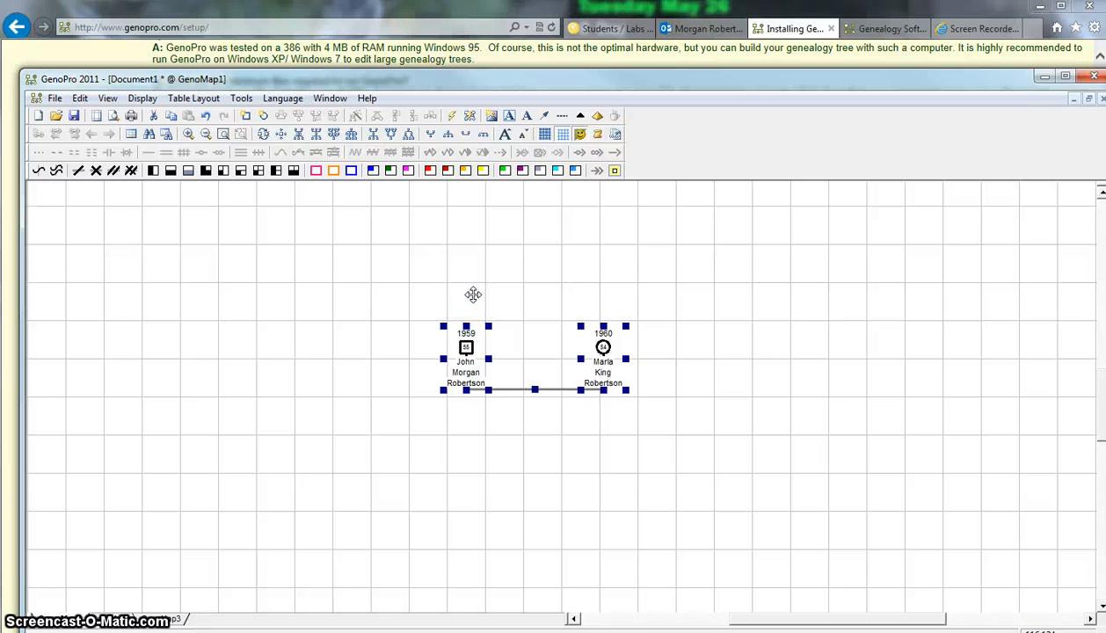
mouse_move(535, 190)
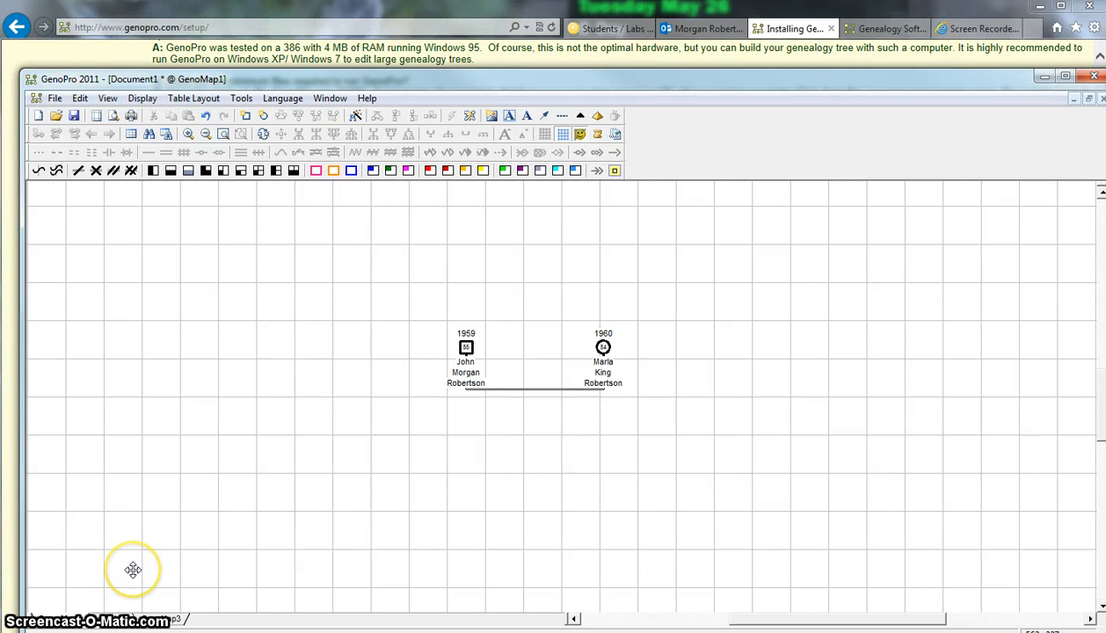
mouse_move(134, 569)
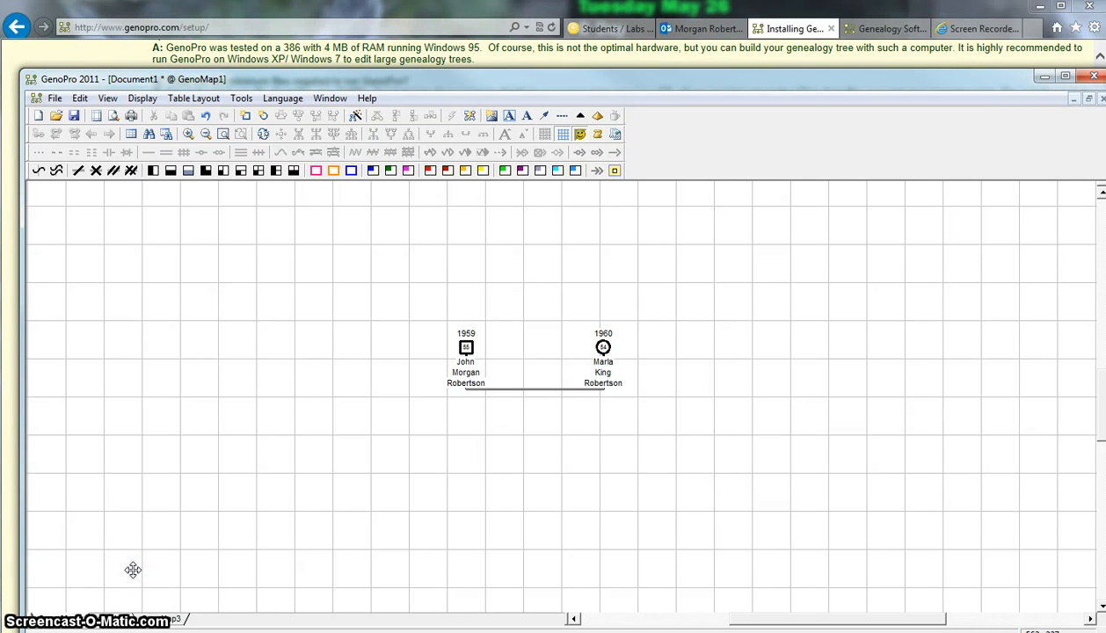